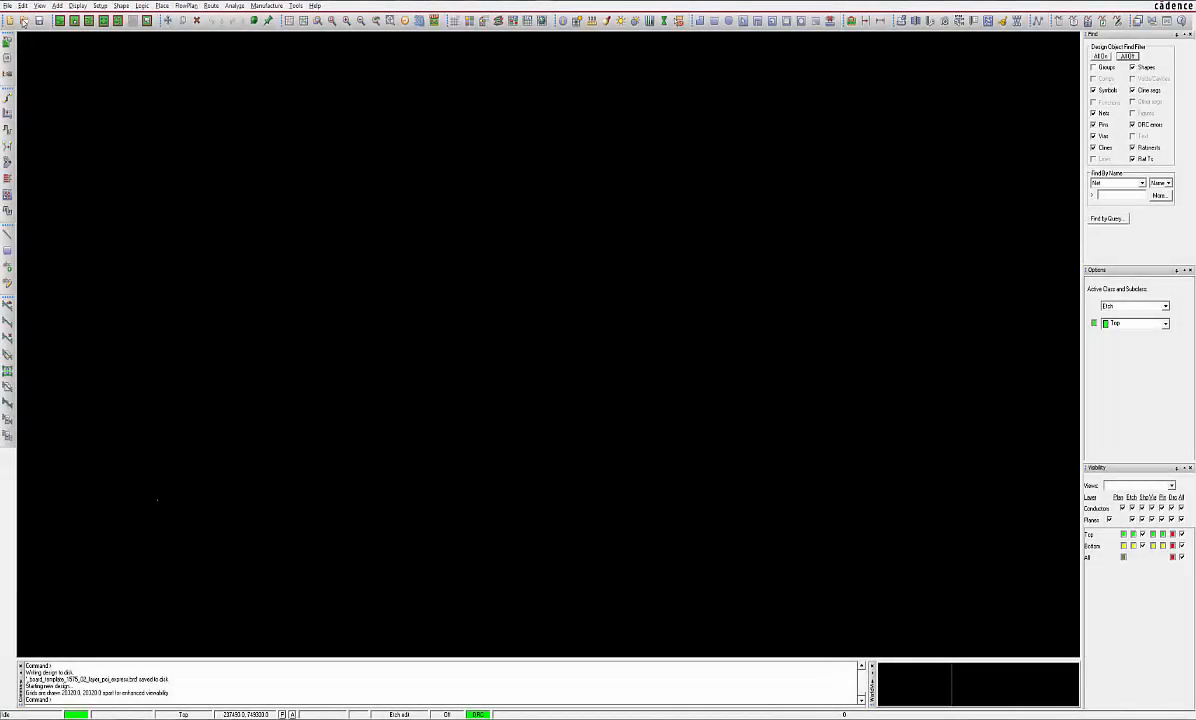
Step: Open _board_template_1375_02_layer_pci_express.brd, discarding unsaved changes to Vince_test.brd
left_click(10, 6)
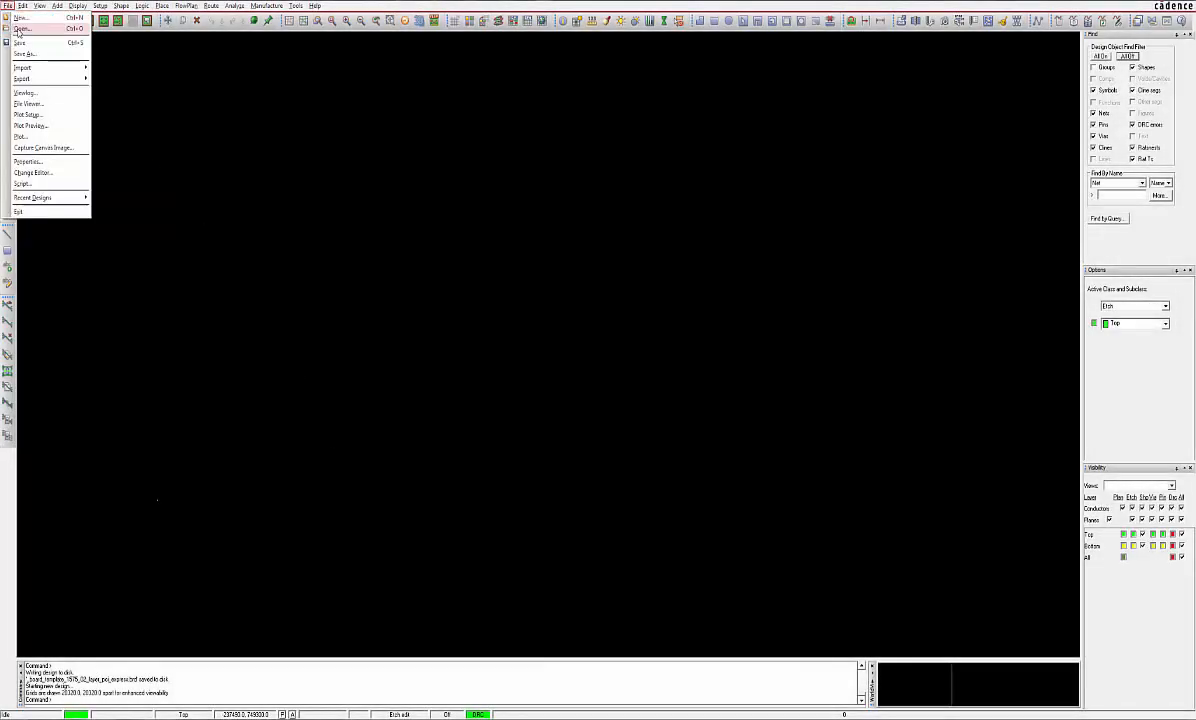
left_click(22, 28)
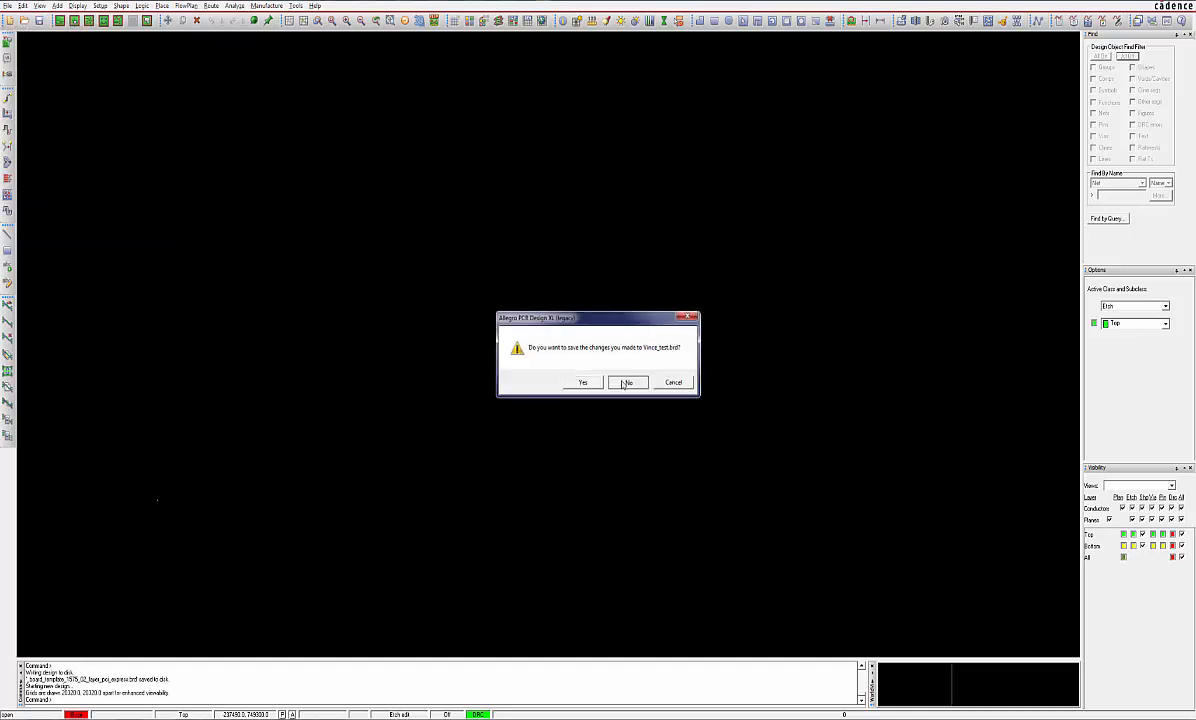
left_click(627, 382)
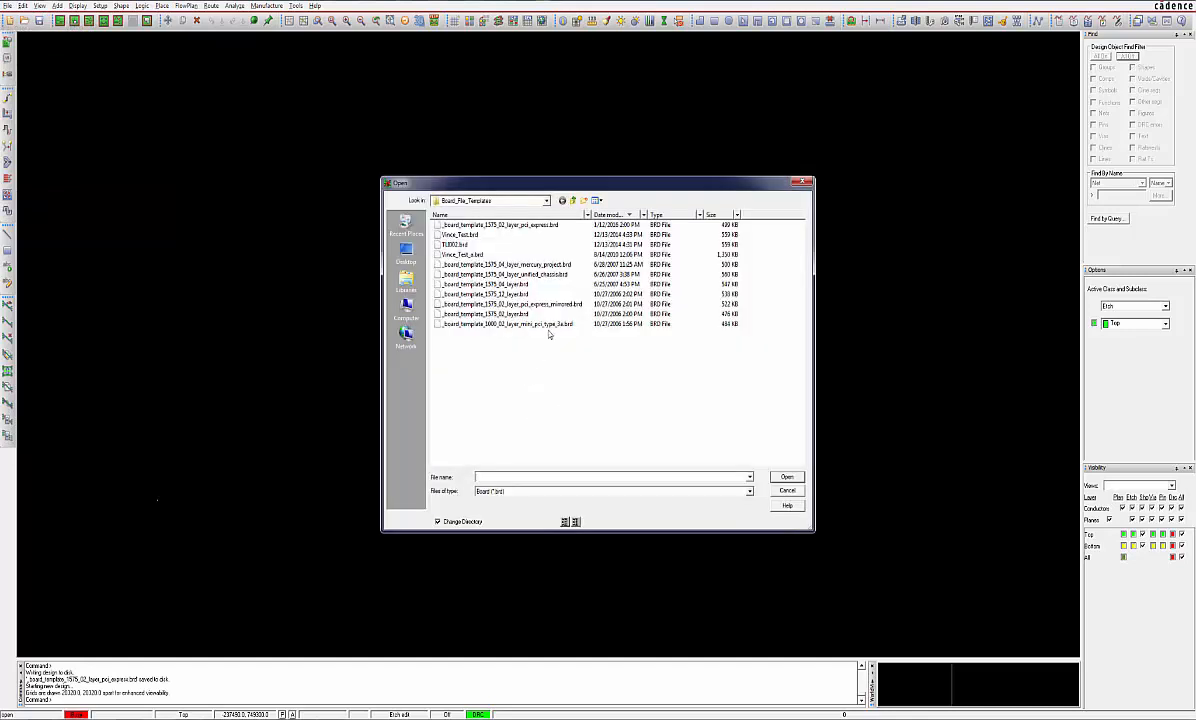
left_click(520, 224)
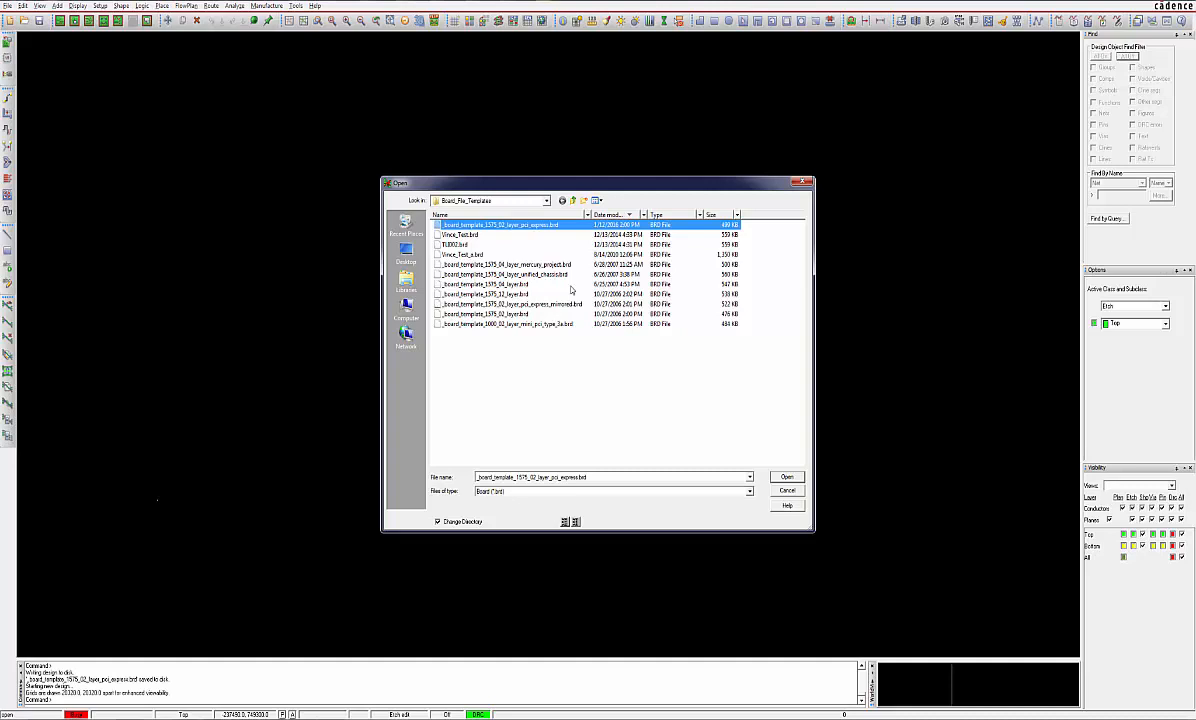
left_click(786, 477)
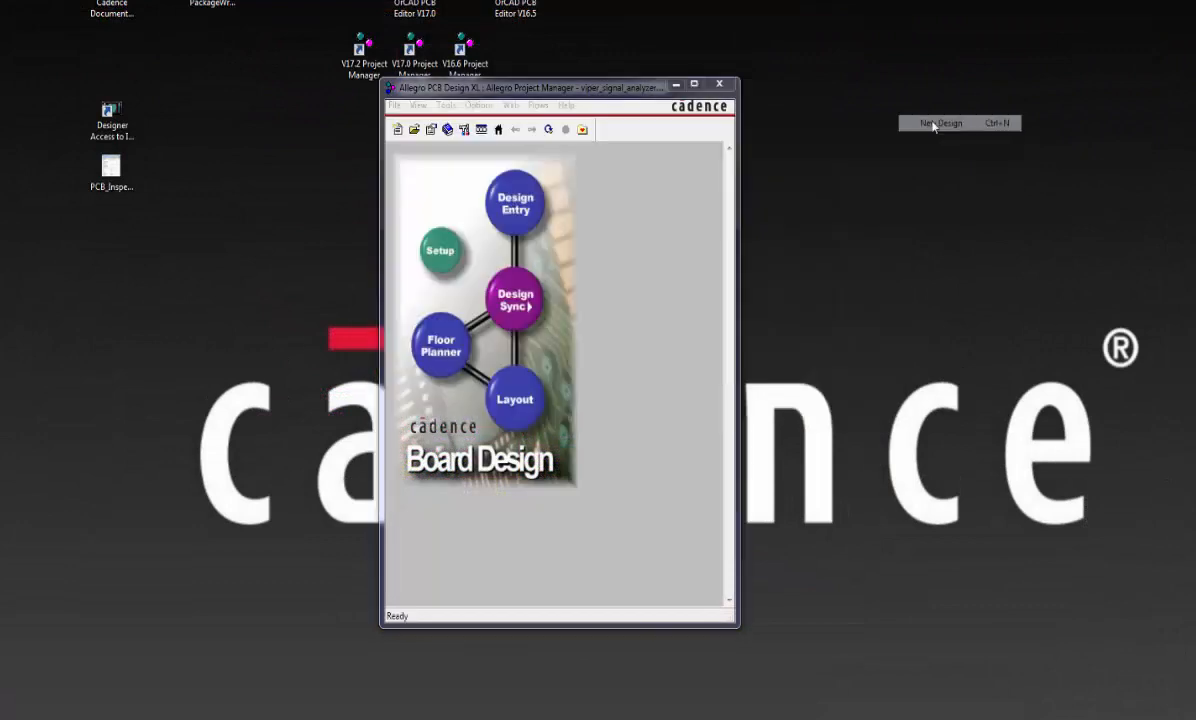
Step: Create project vince_test with library vince_test_lib and top-level design vince_test_1
left_click(936, 123)
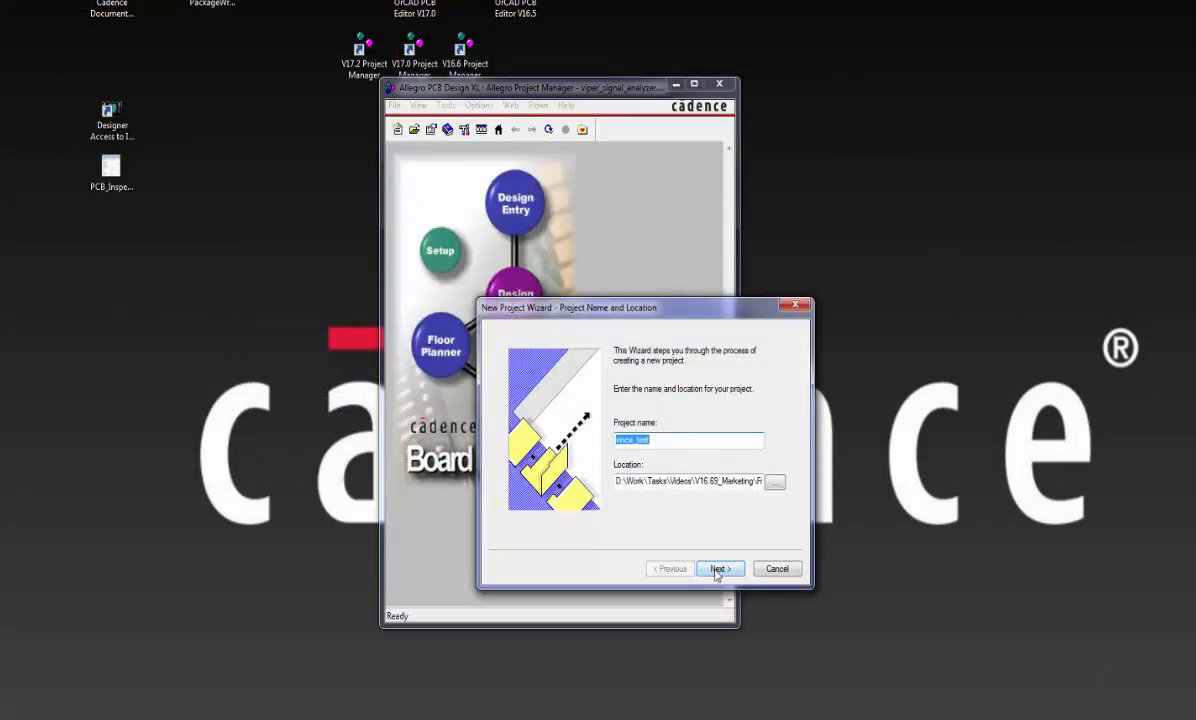
left_click(774, 482)
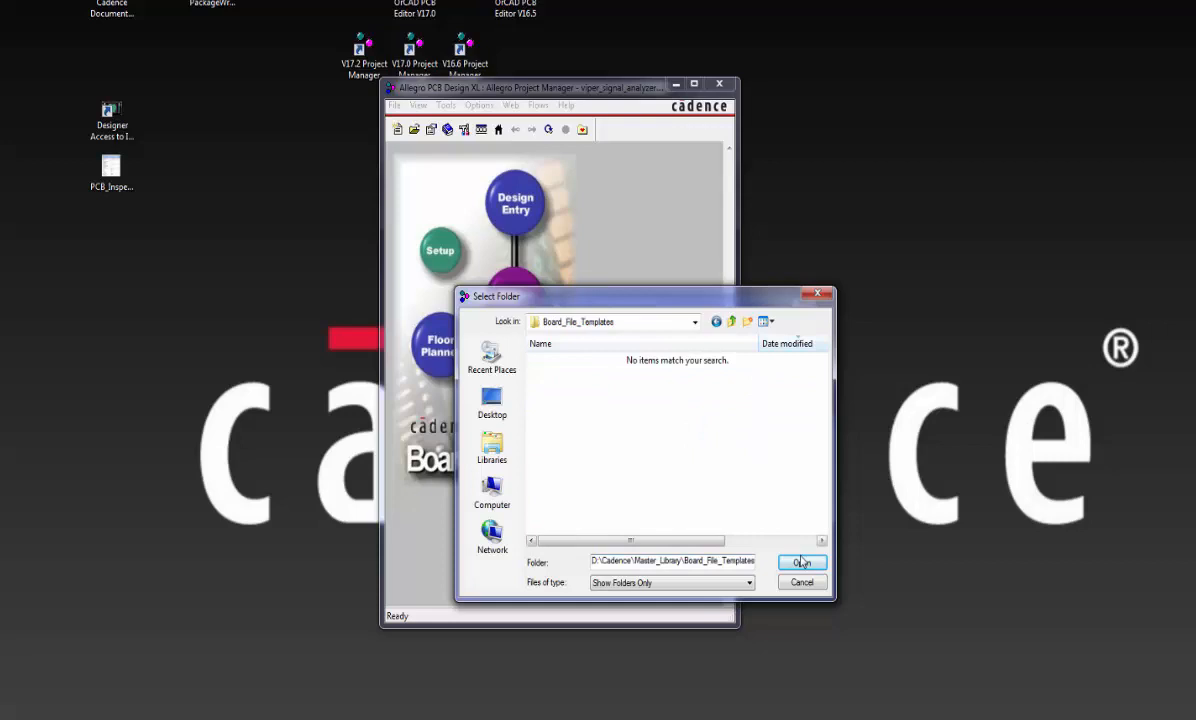
left_click(802, 562)
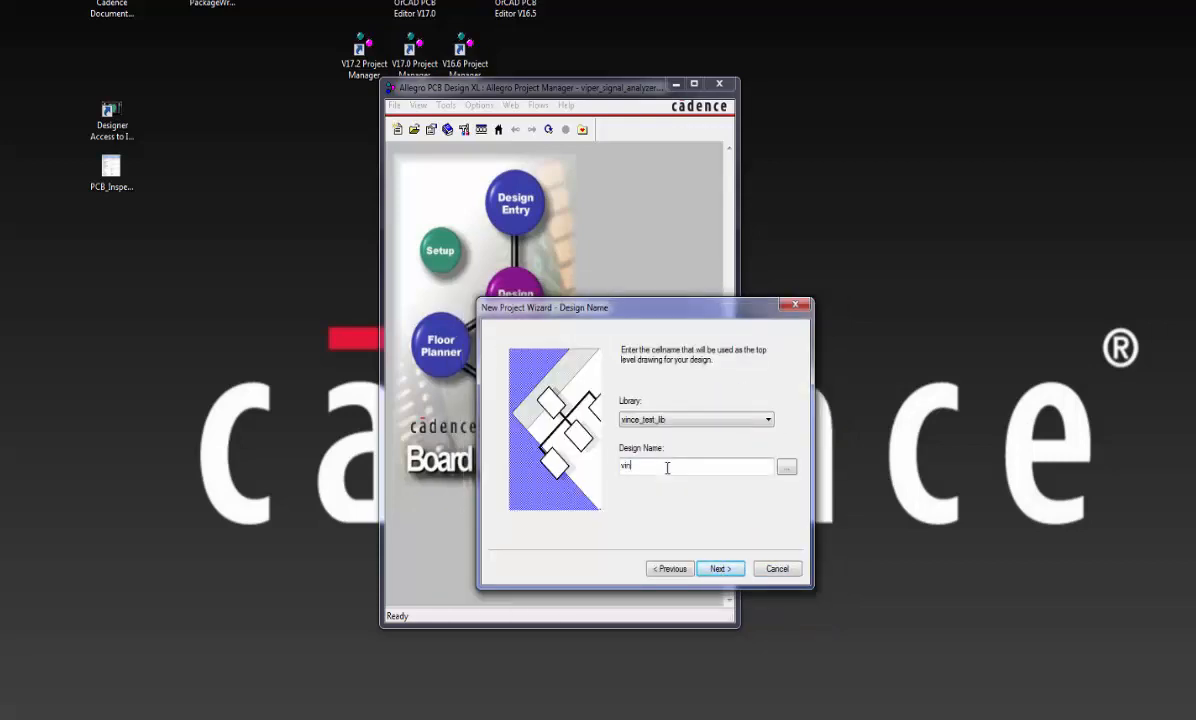
type("vince_test_1")
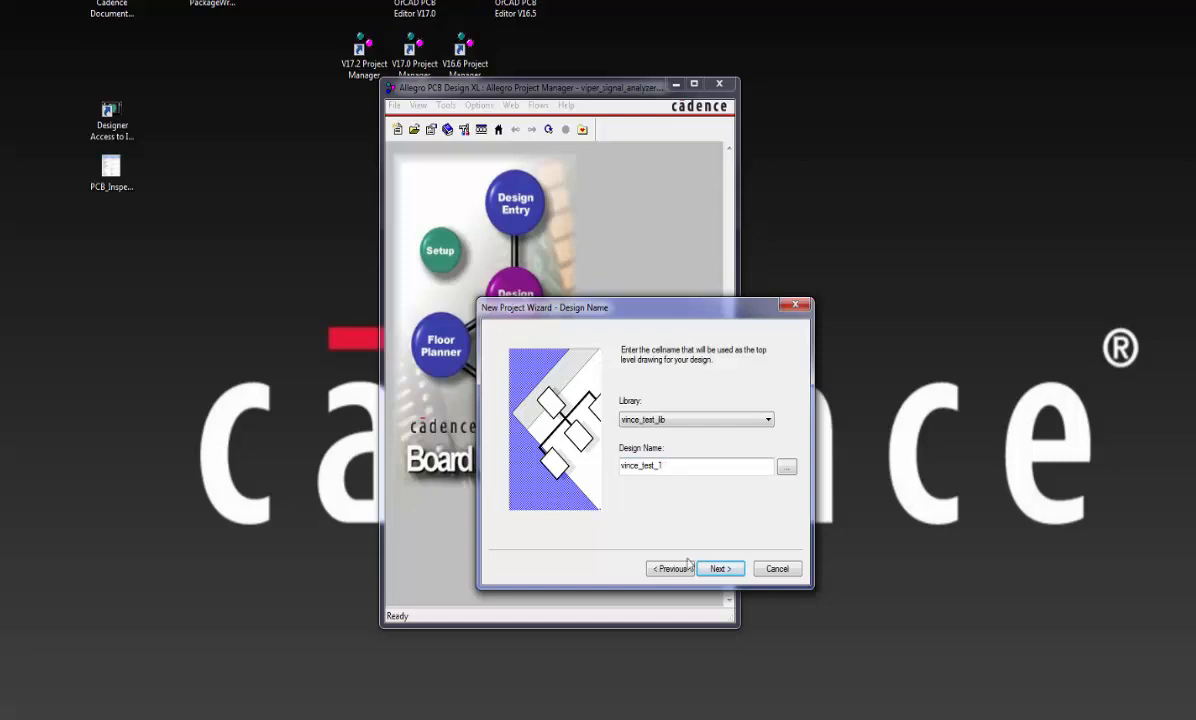
left_click(720, 568)
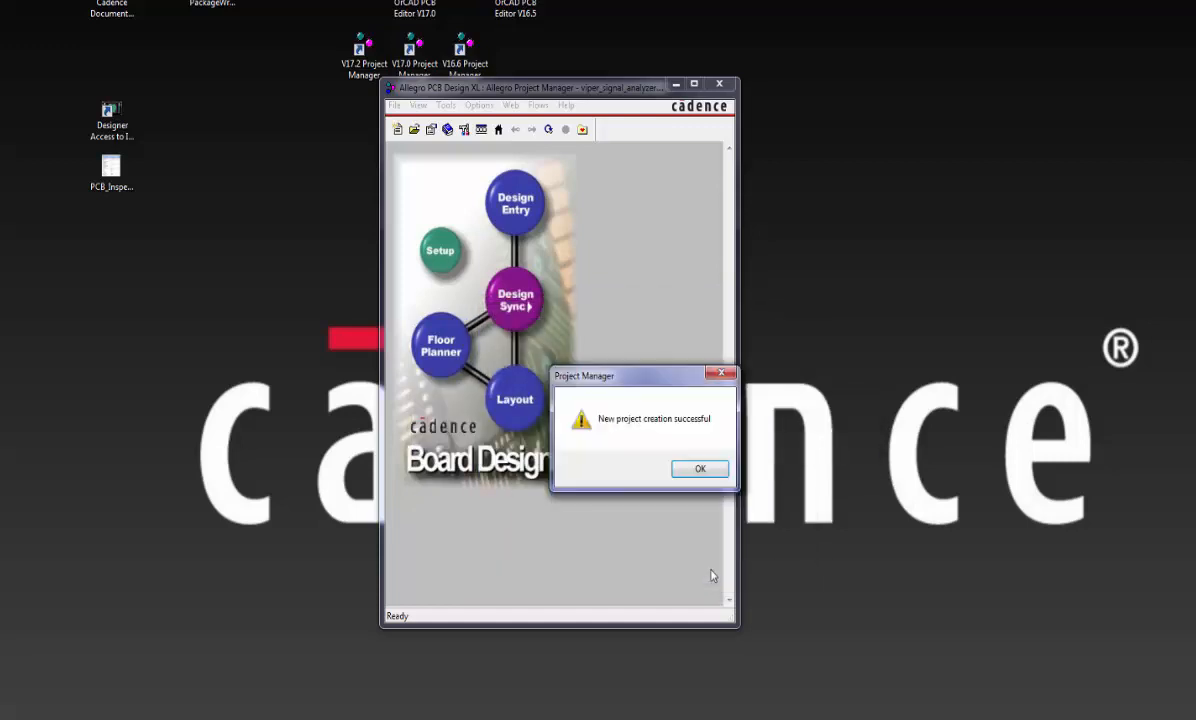
left_click(700, 469)
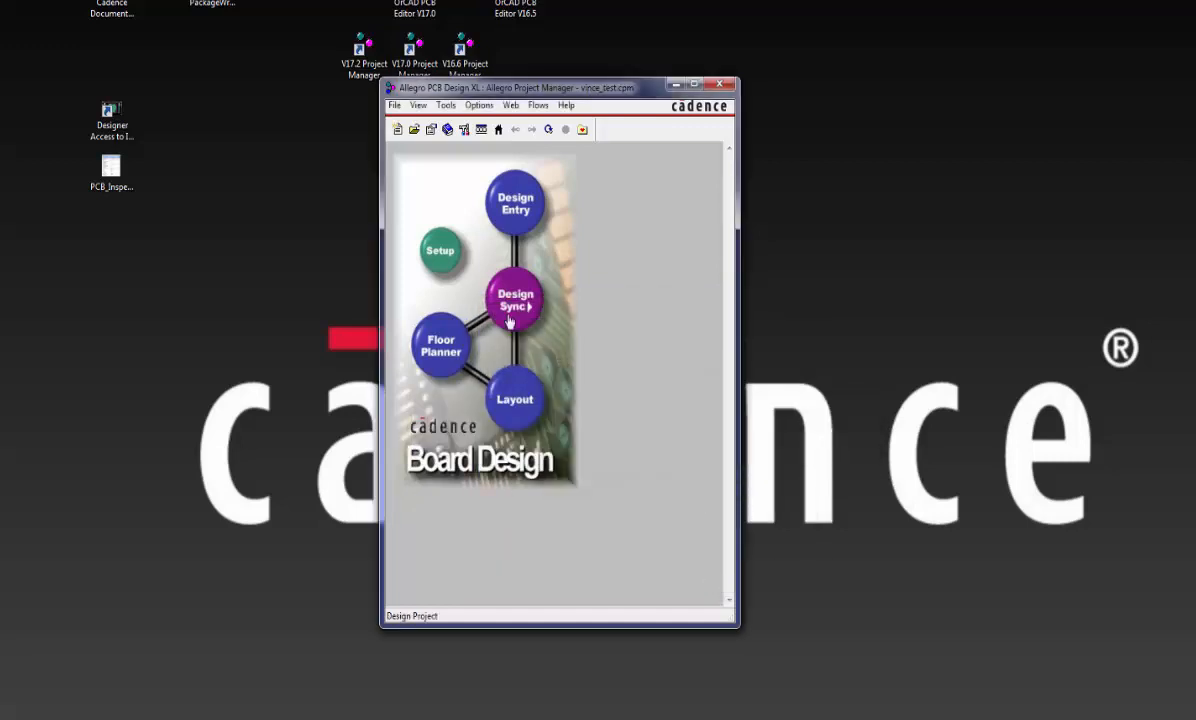
left_click(396, 105)
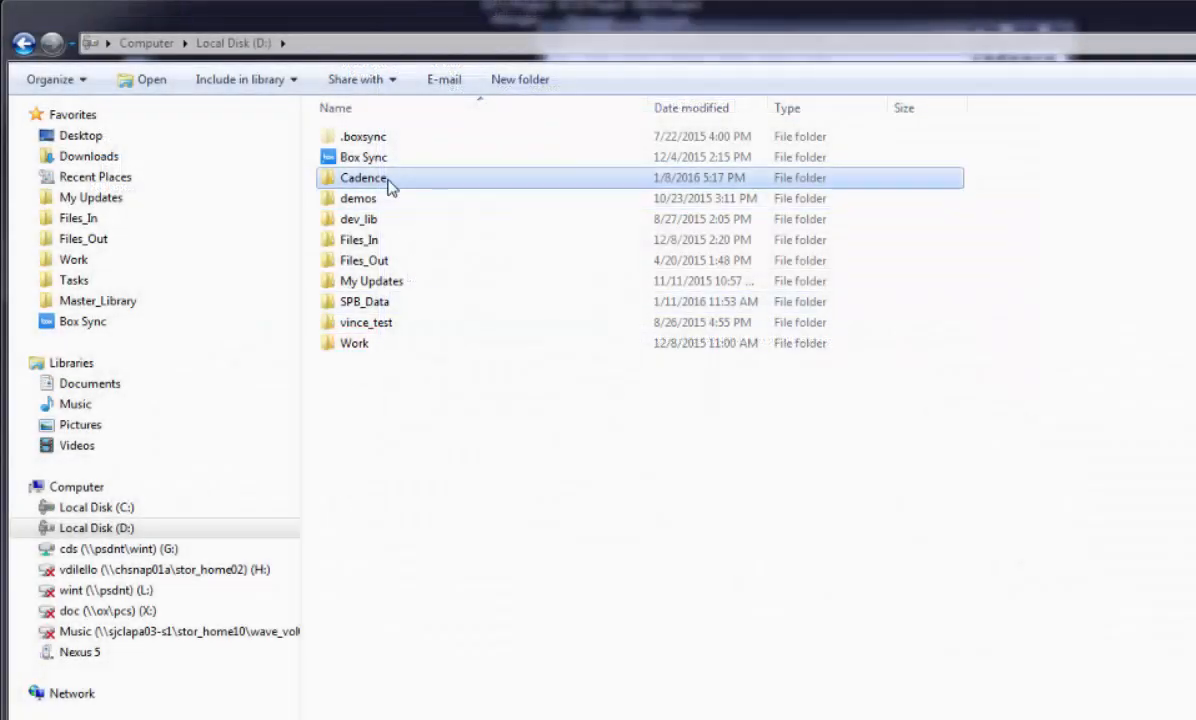
Step: Rename the copied Viper folder to Viper_2 and select viper_signal_analyzer.cpm in A004674-B
double_click(364, 177)
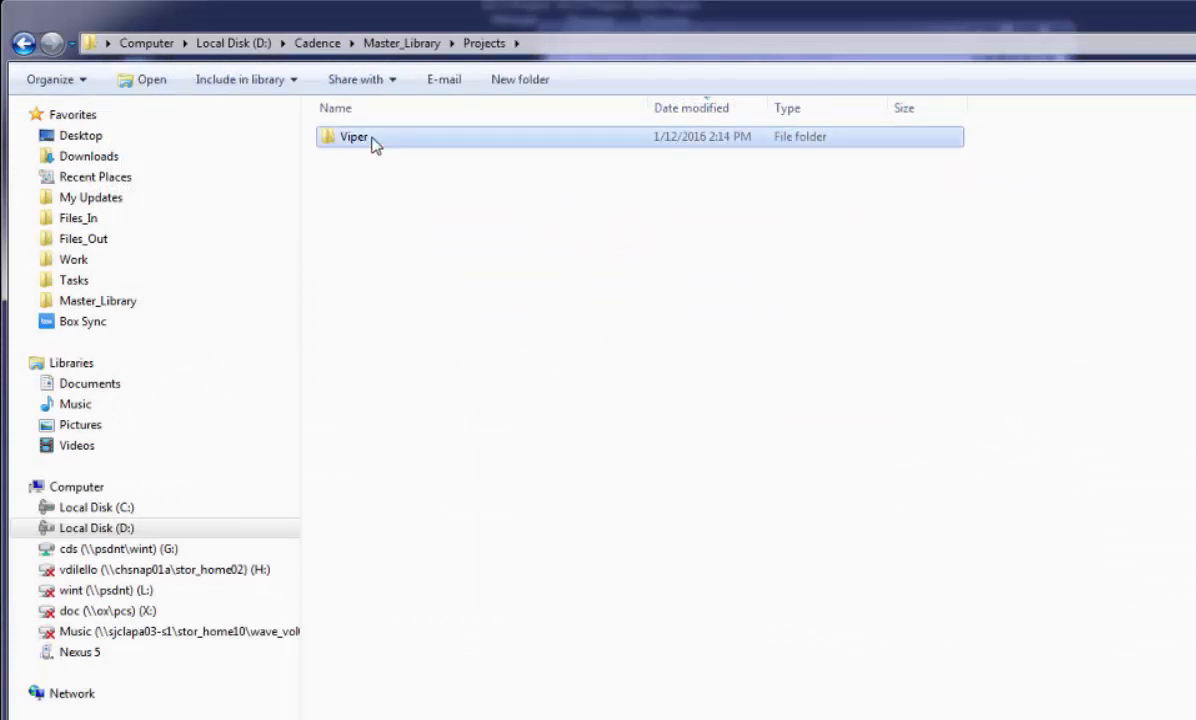
mouse_move(393, 323)
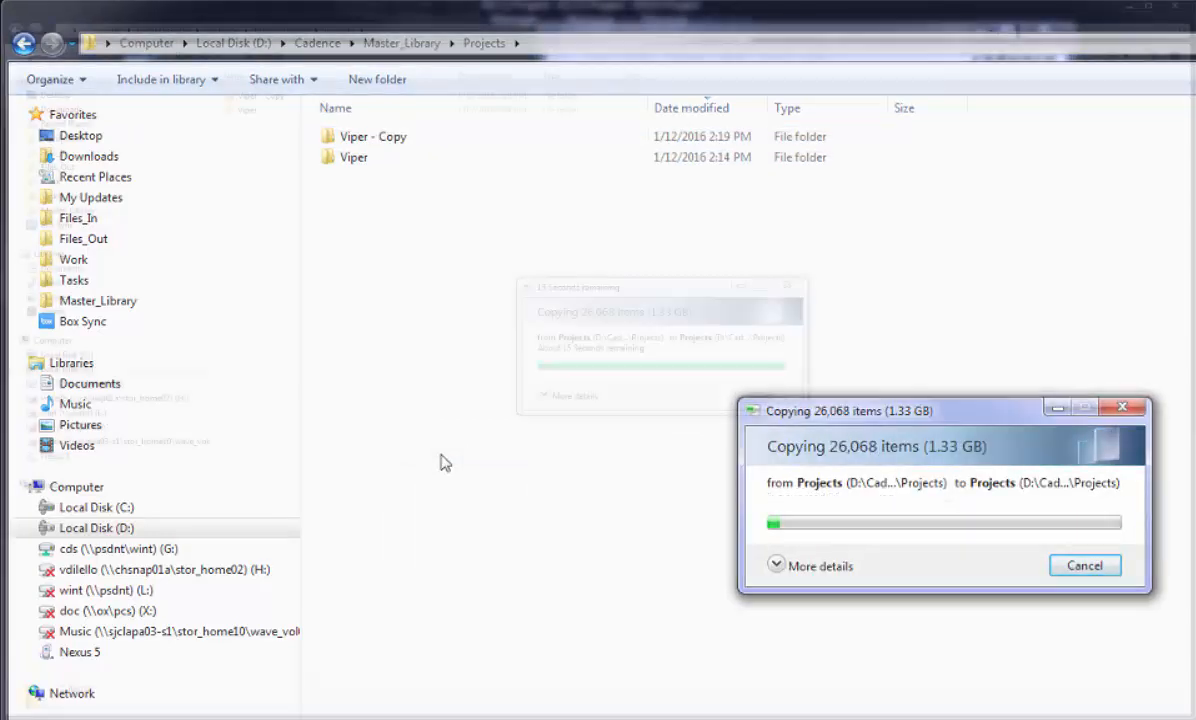
left_click(373, 135)
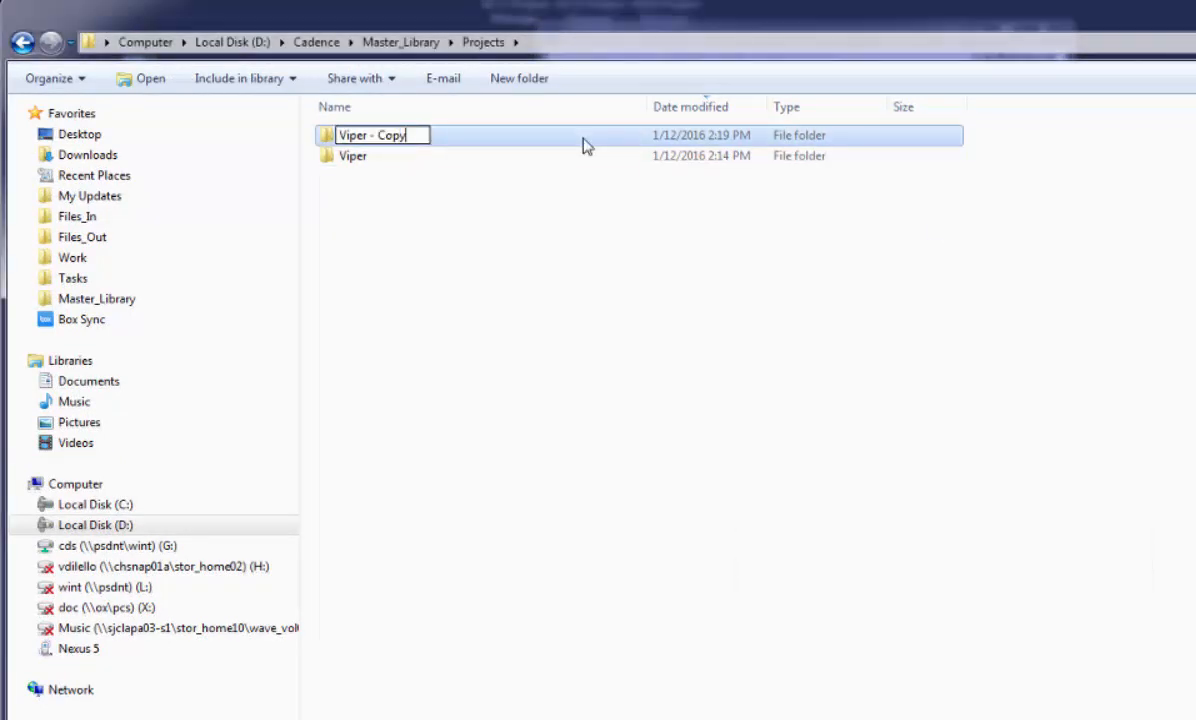
type("Viper_2")
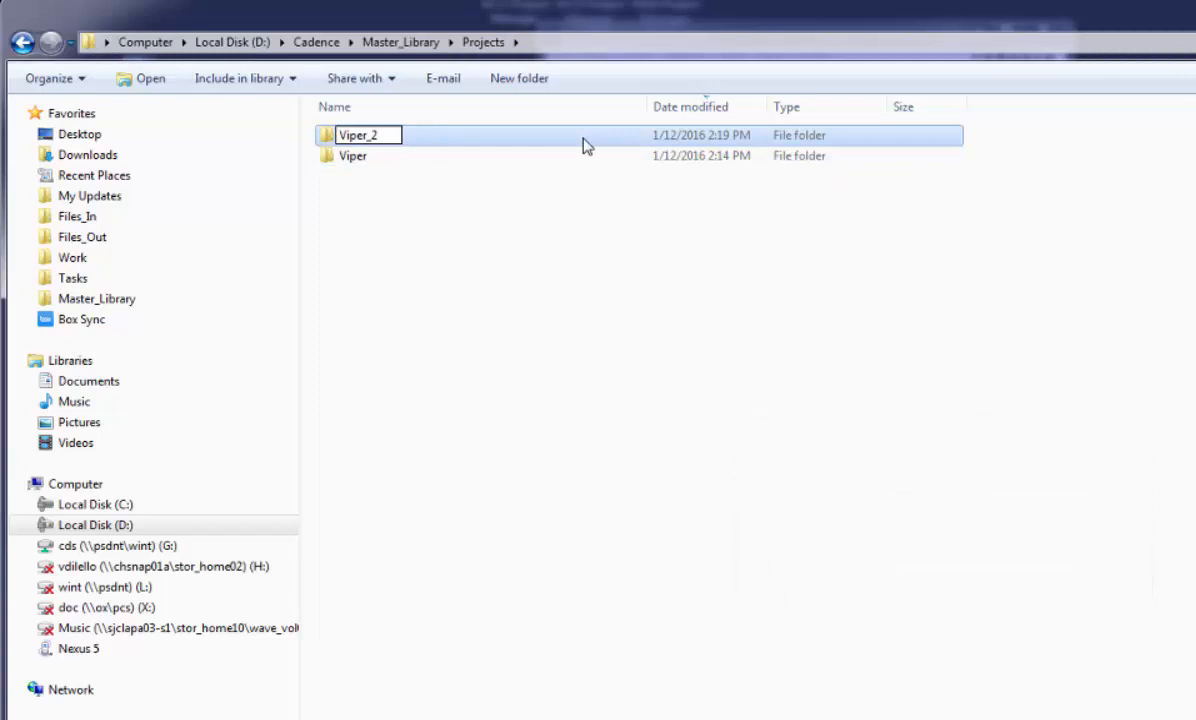
double_click(357, 135)
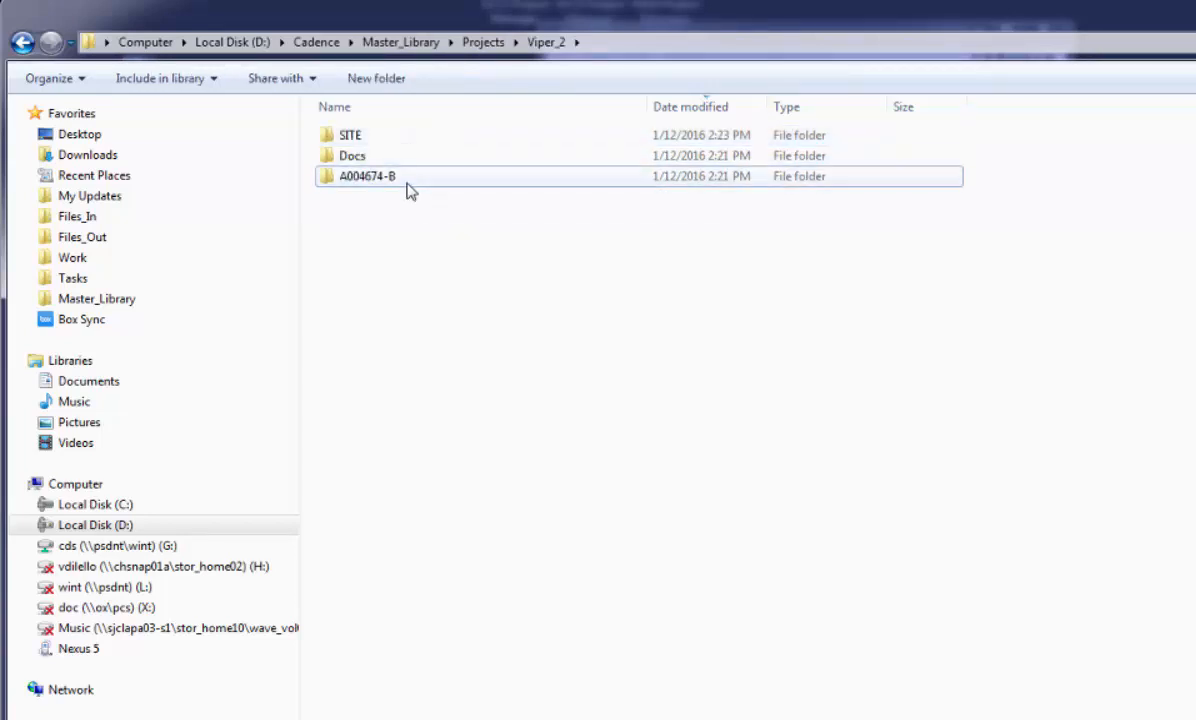
double_click(365, 176)
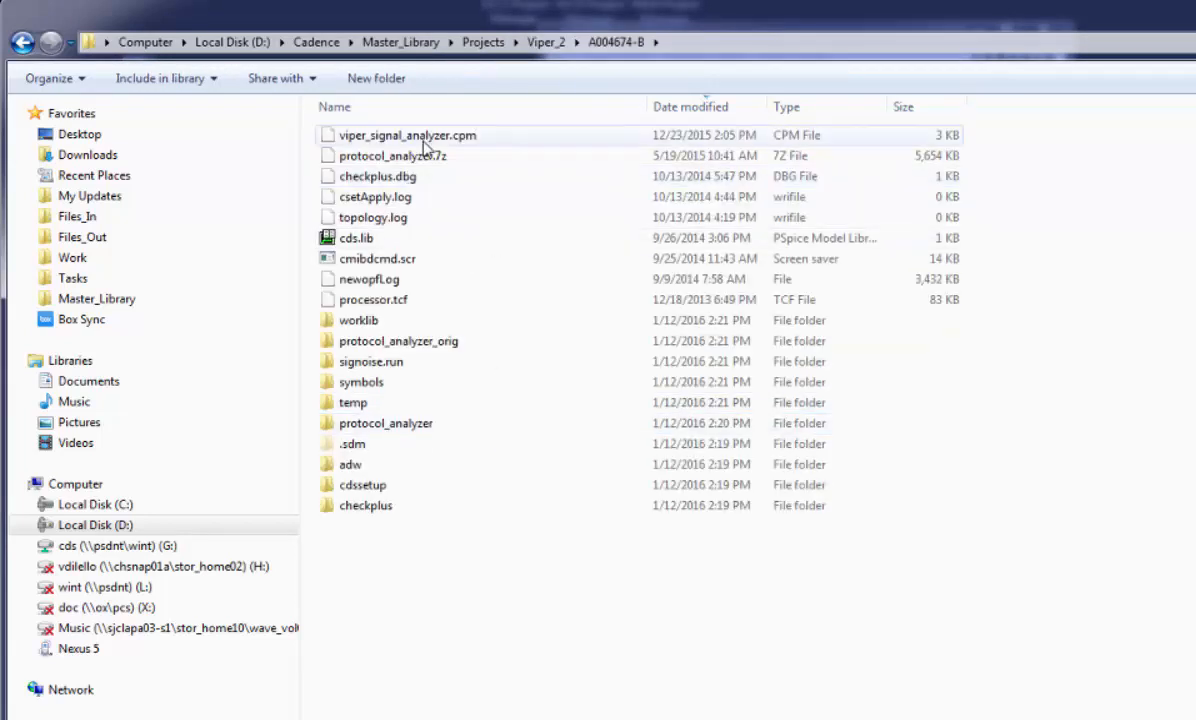
left_click(407, 135)
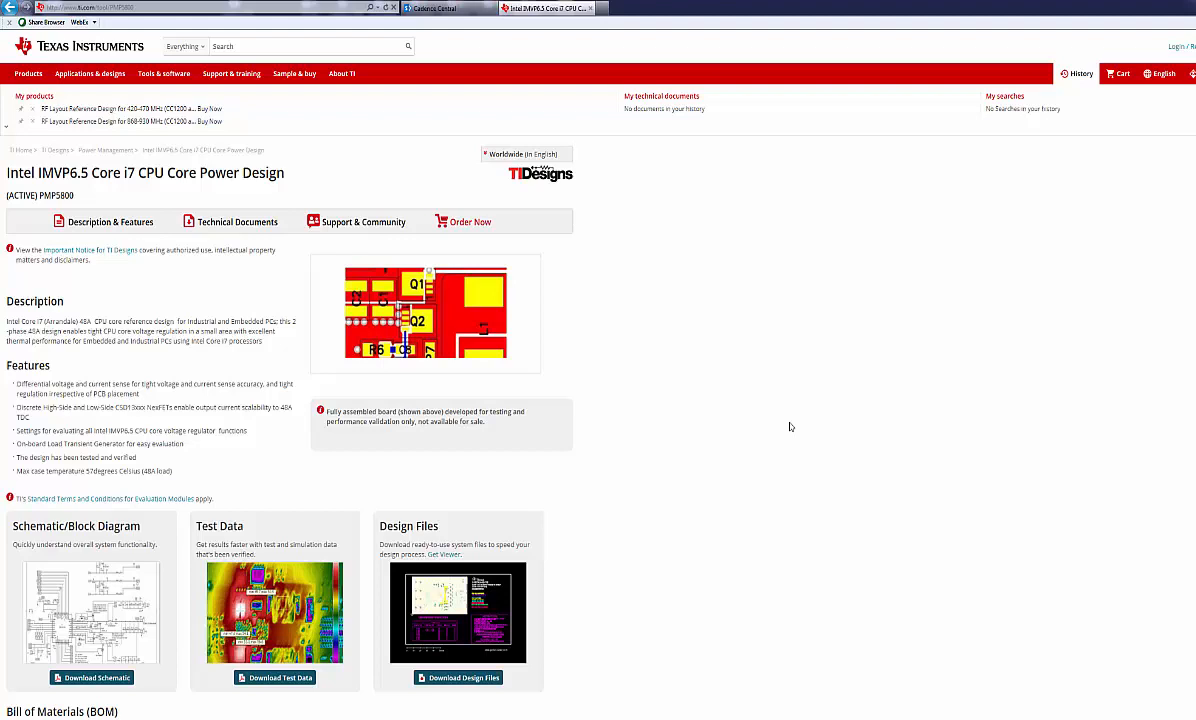
Step: Download the PMP5800 Core i7 power reference design files from the TI Designs page
scroll("down", 3)
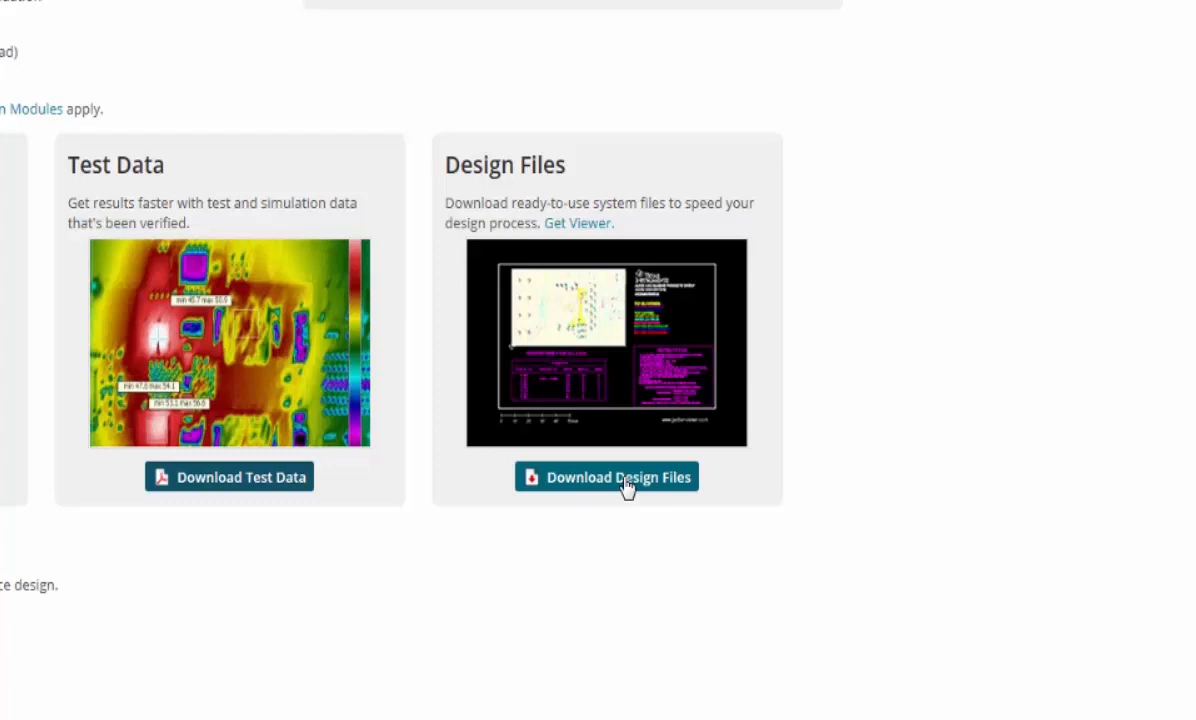
left_click(618, 477)
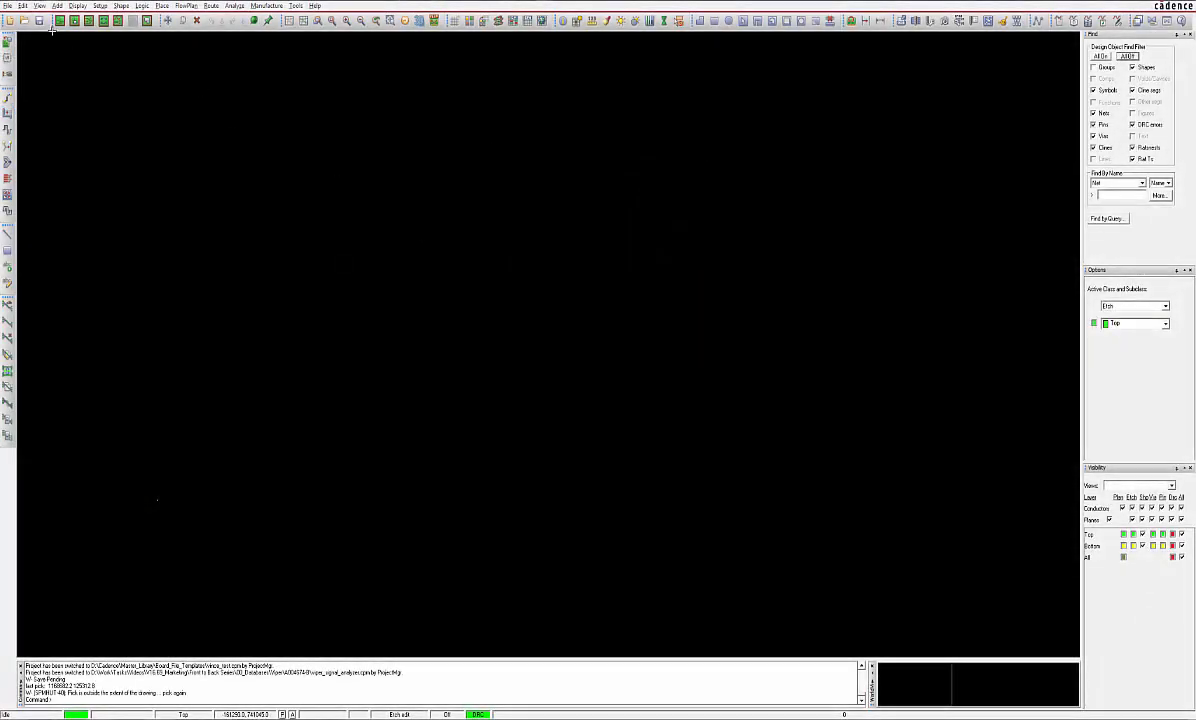
Step: Bring up File > Import > CAD Translators, highlighting the PADS Library translator
left_click(9, 6)
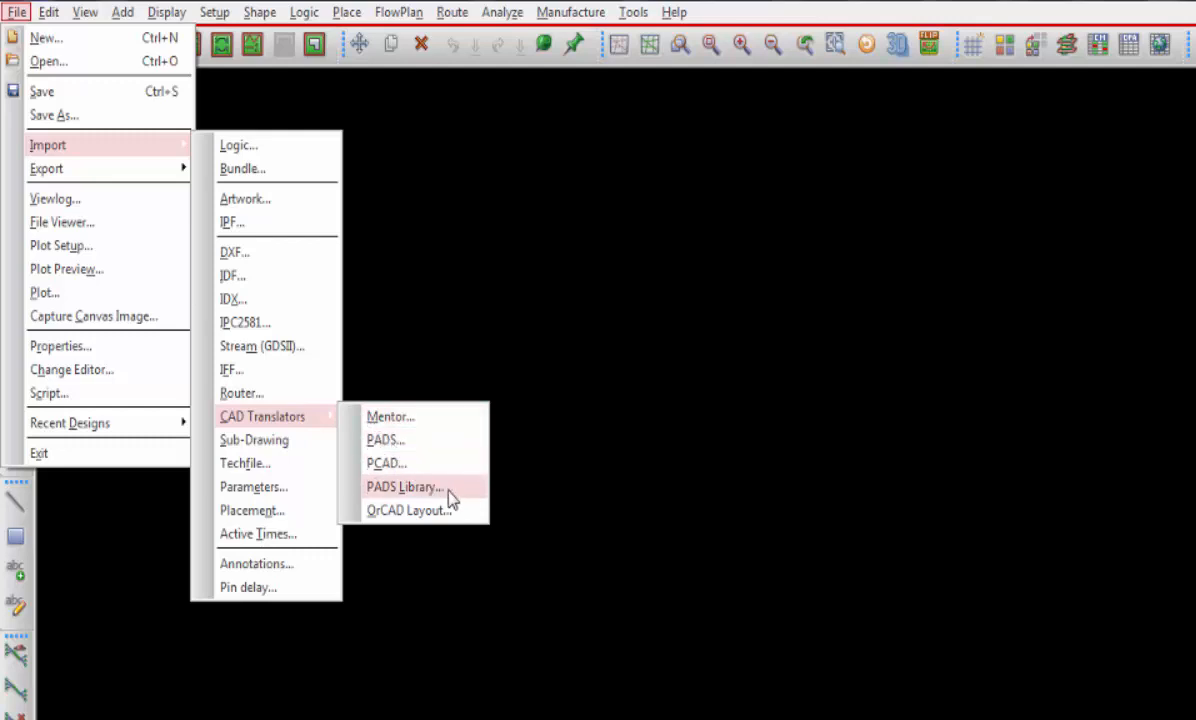
mouse_move(593, 518)
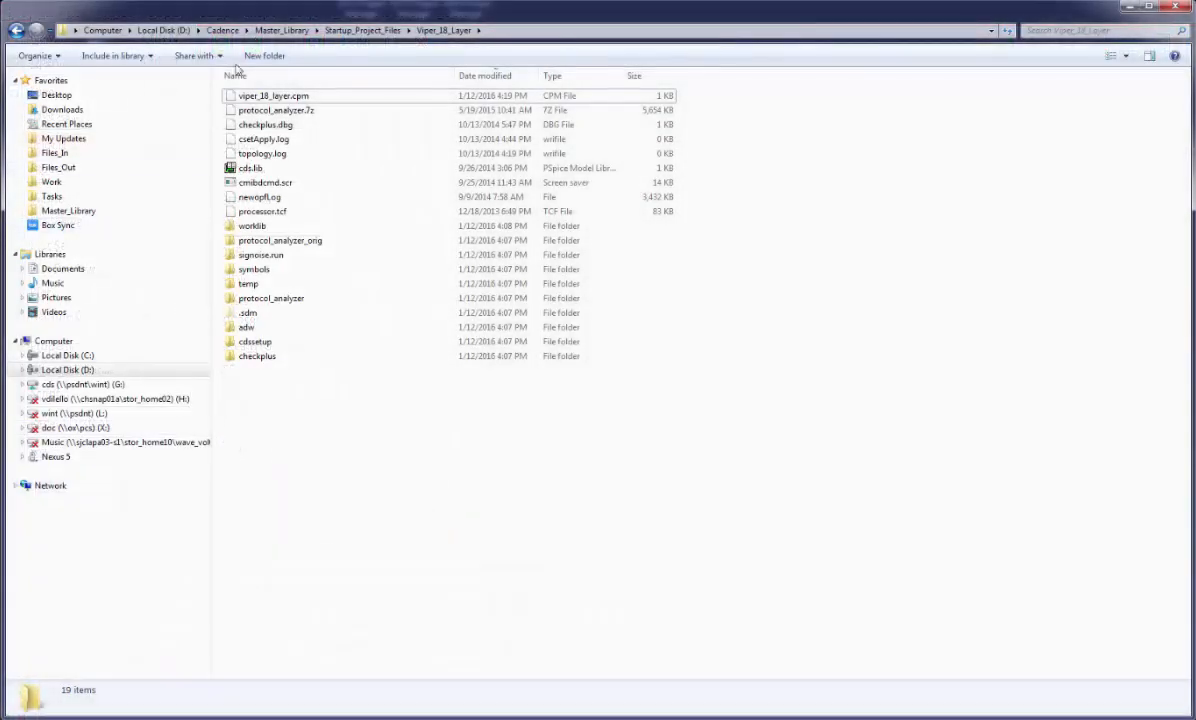
Step: Go up to Master_Library and open the Startup_Project_Files folder
left_click(280, 30)
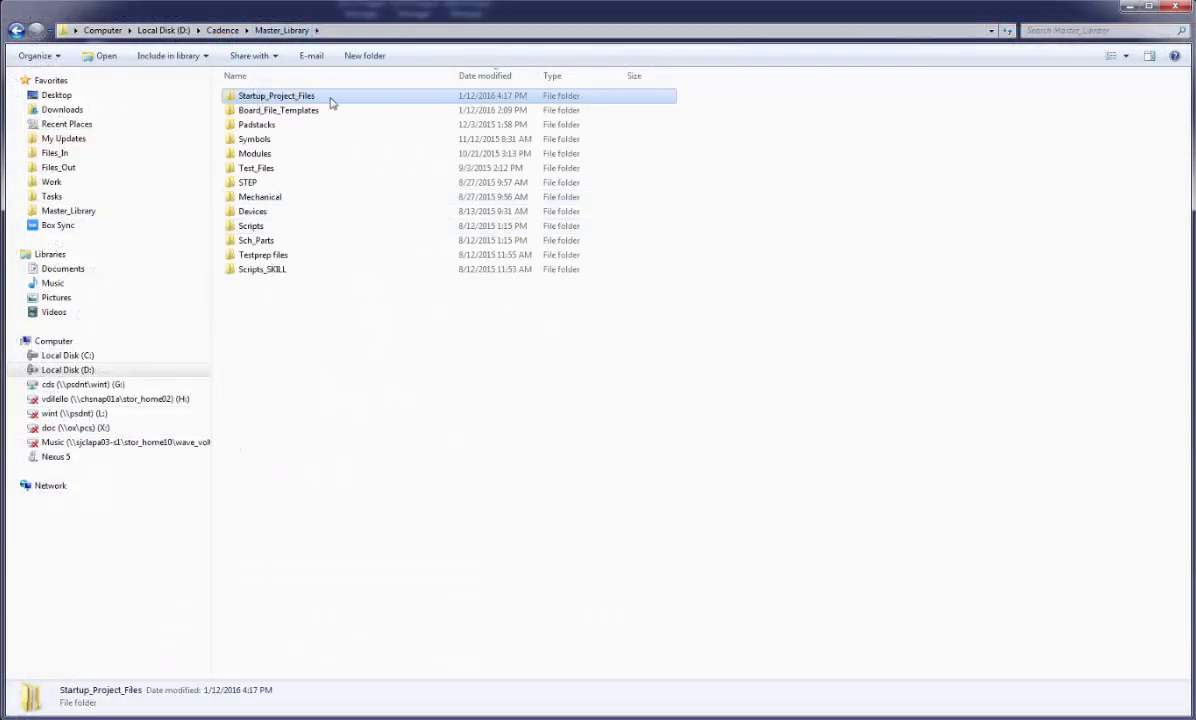
double_click(276, 95)
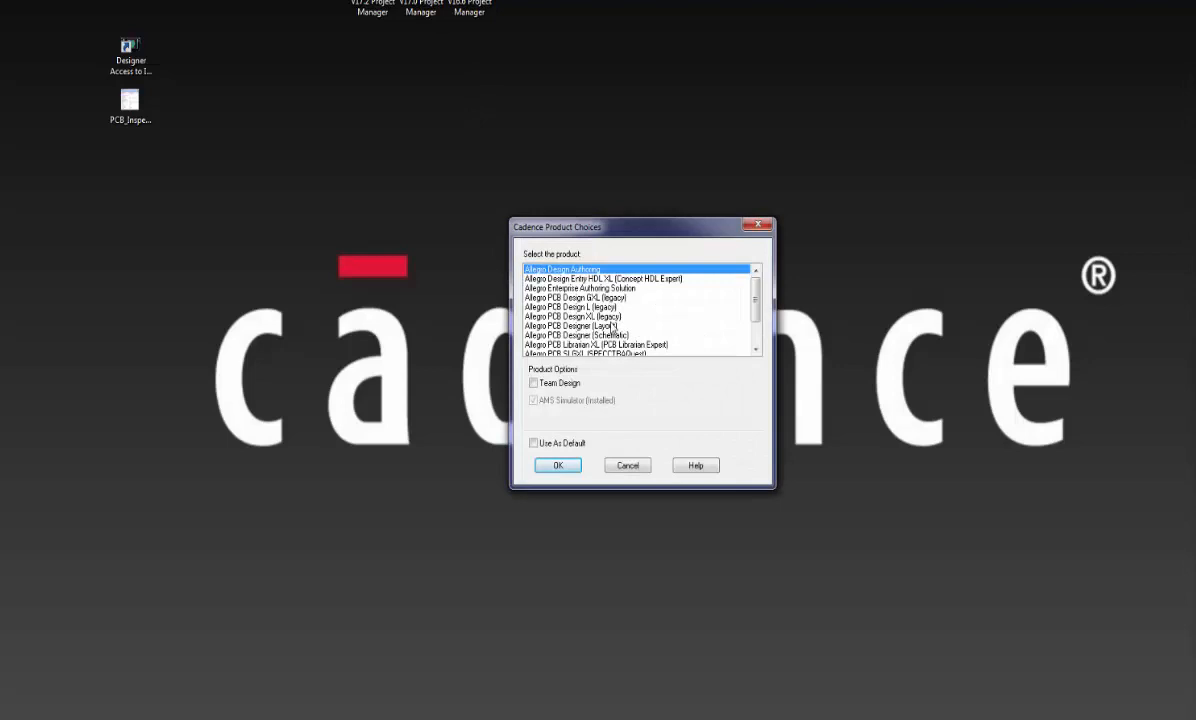
Step: Open the recent project viper_18_layer.cpm and load the recent design Viper_18_Layer_Start.brd
left_click(557, 465)
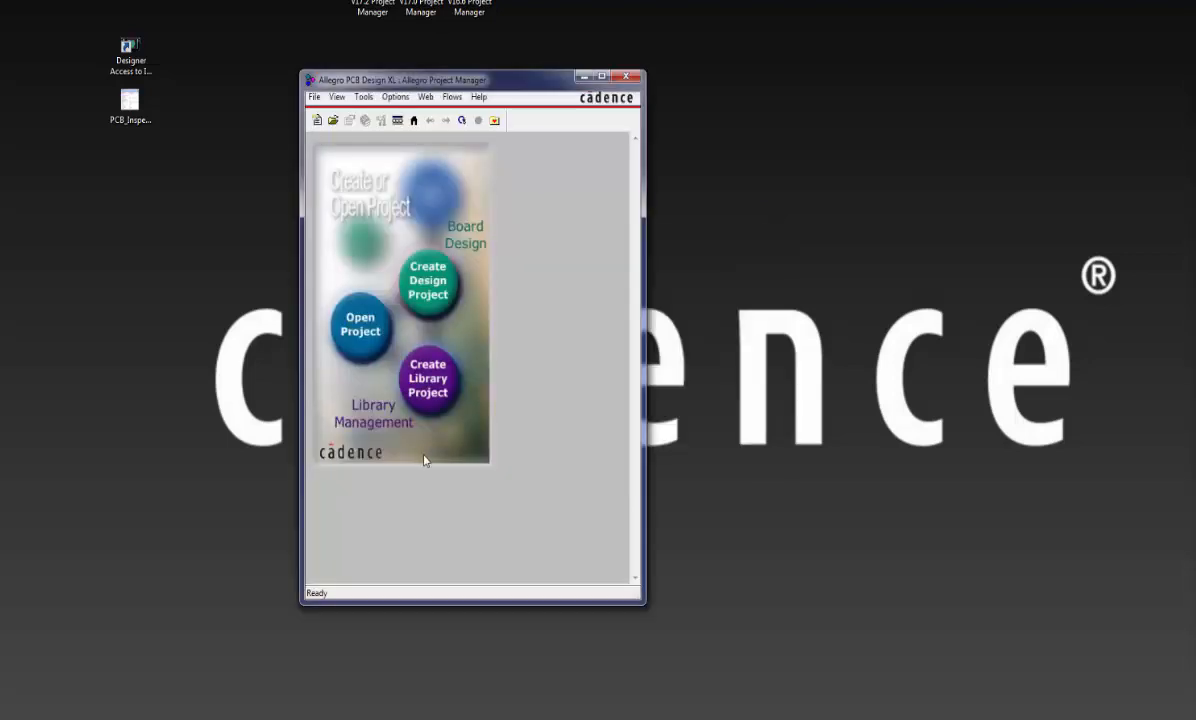
left_click(315, 97)
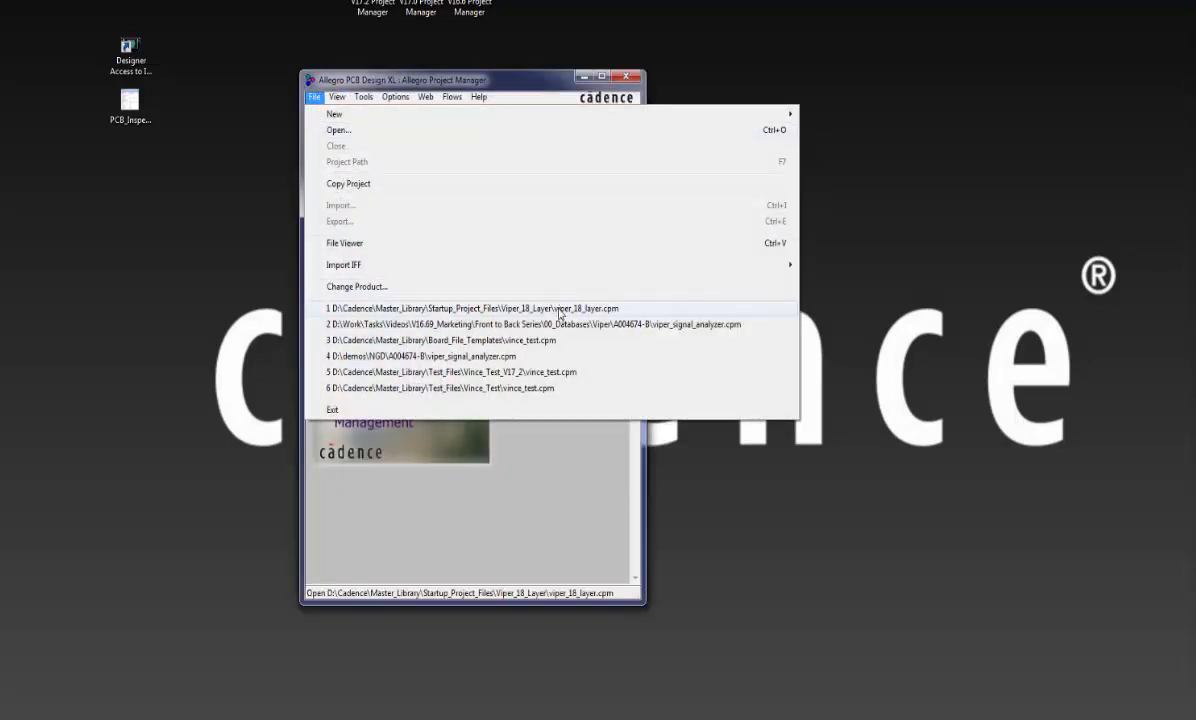
left_click(468, 308)
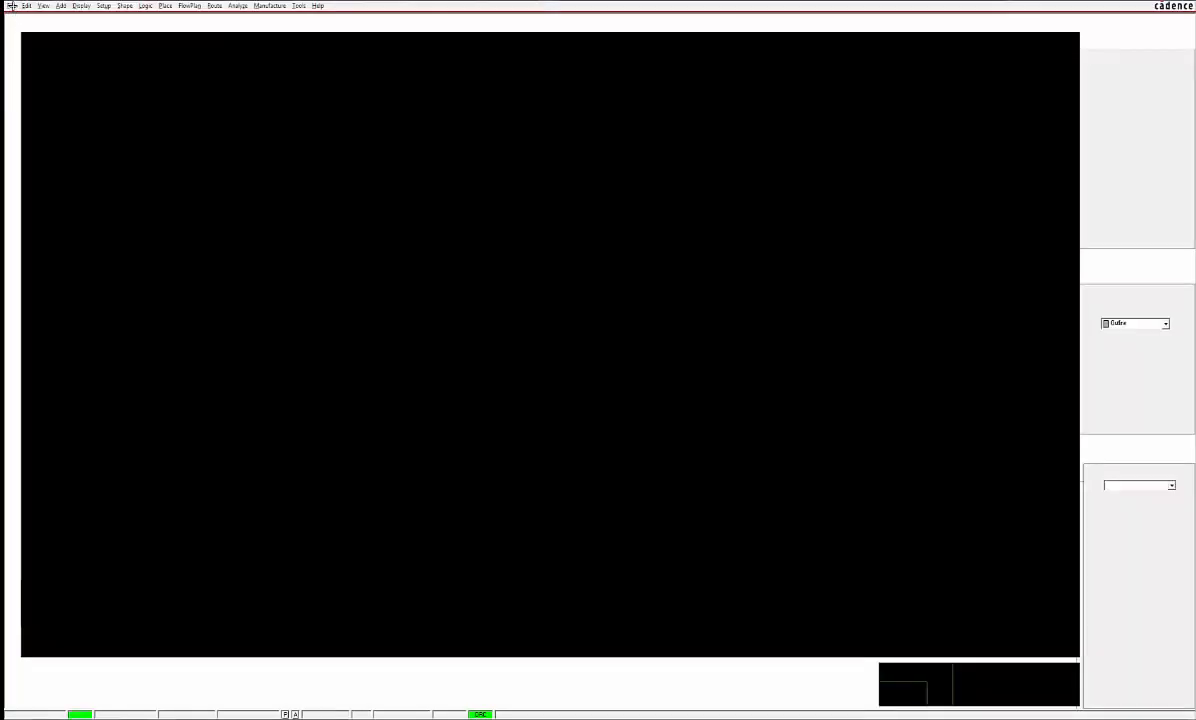
left_click(10, 9)
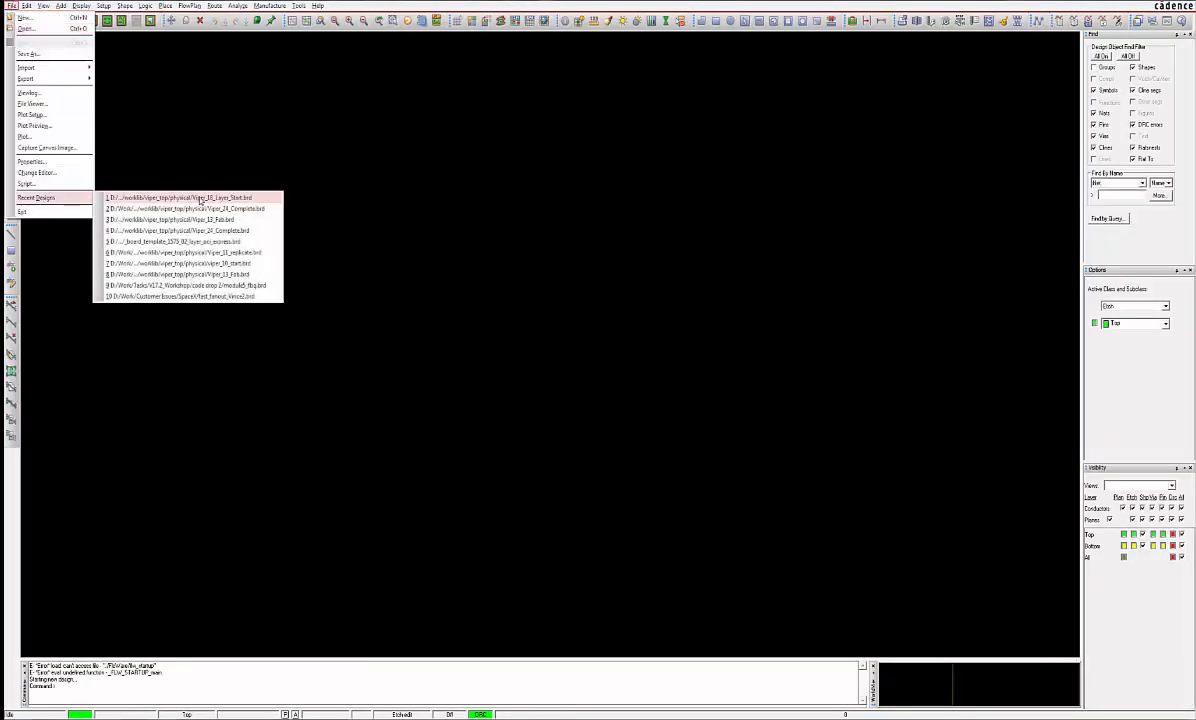
left_click(180, 197)
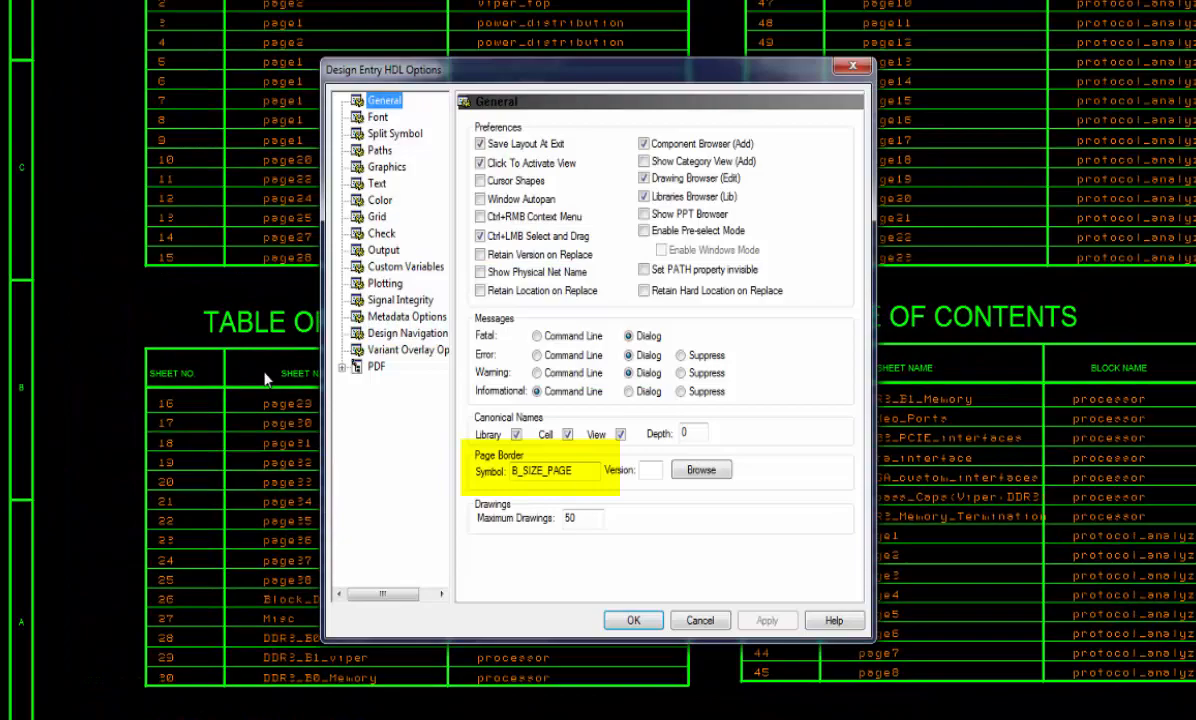
mouse_move(602, 479)
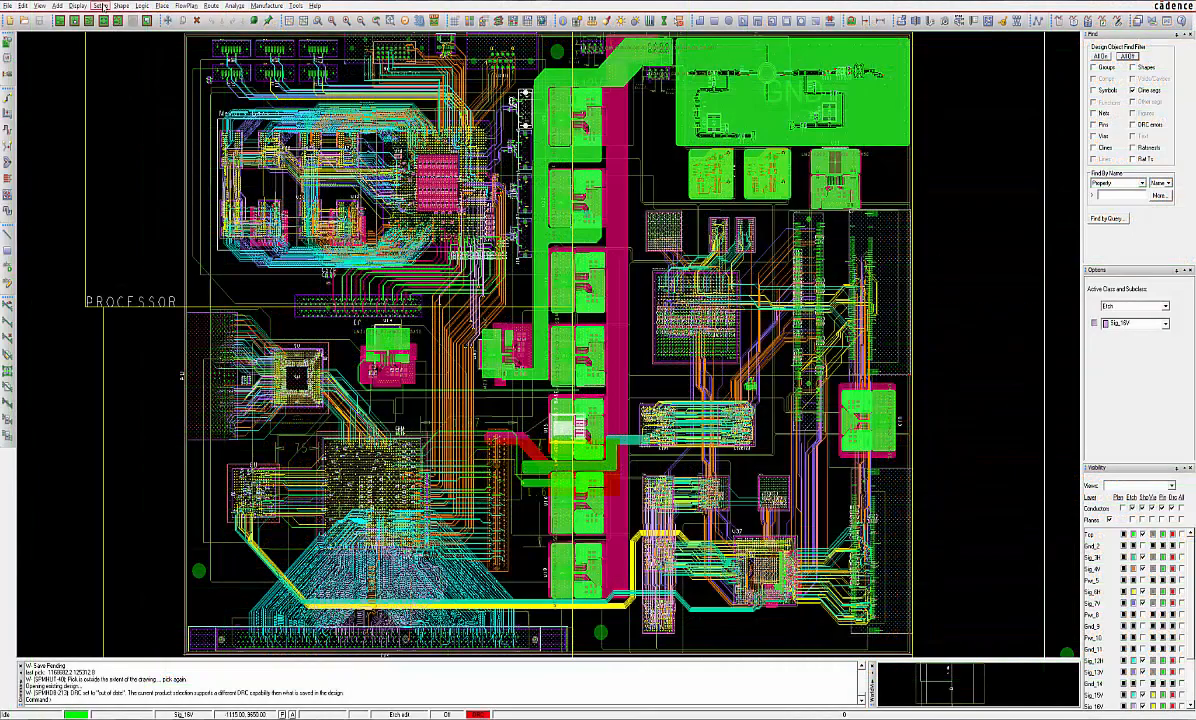
Step: Open Setup > Design Parameters, review the Design tab, then return to Display
left_click(98, 10)
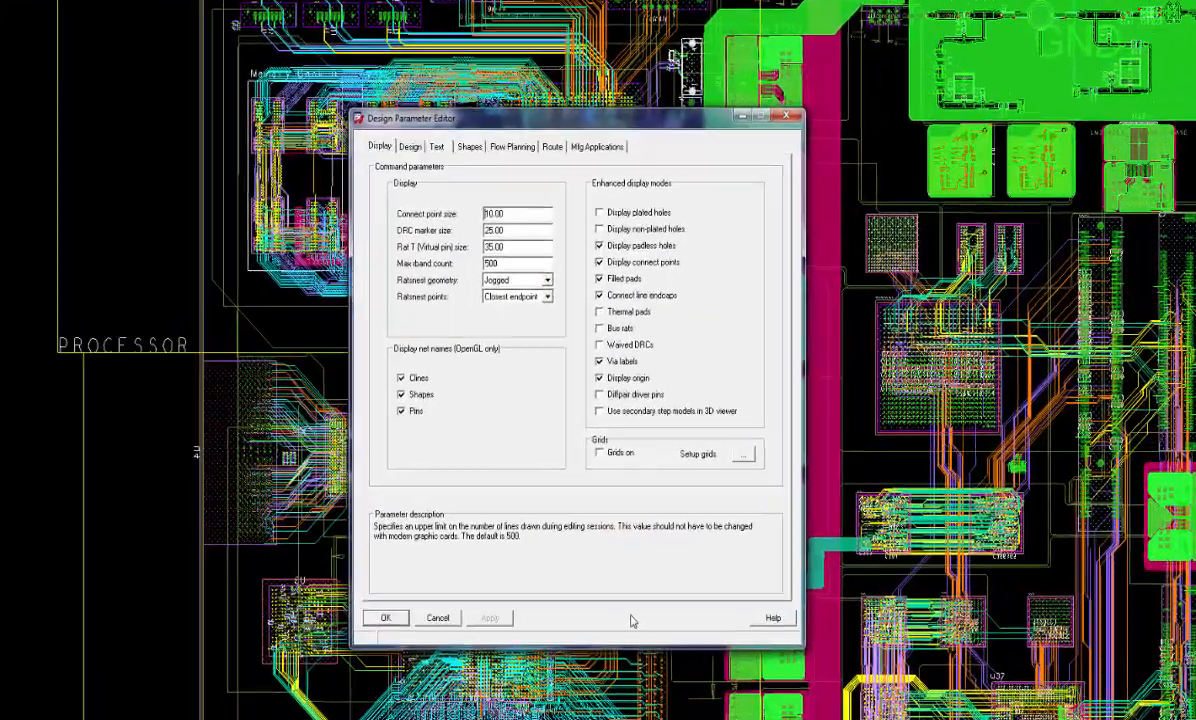
left_click(439, 140)
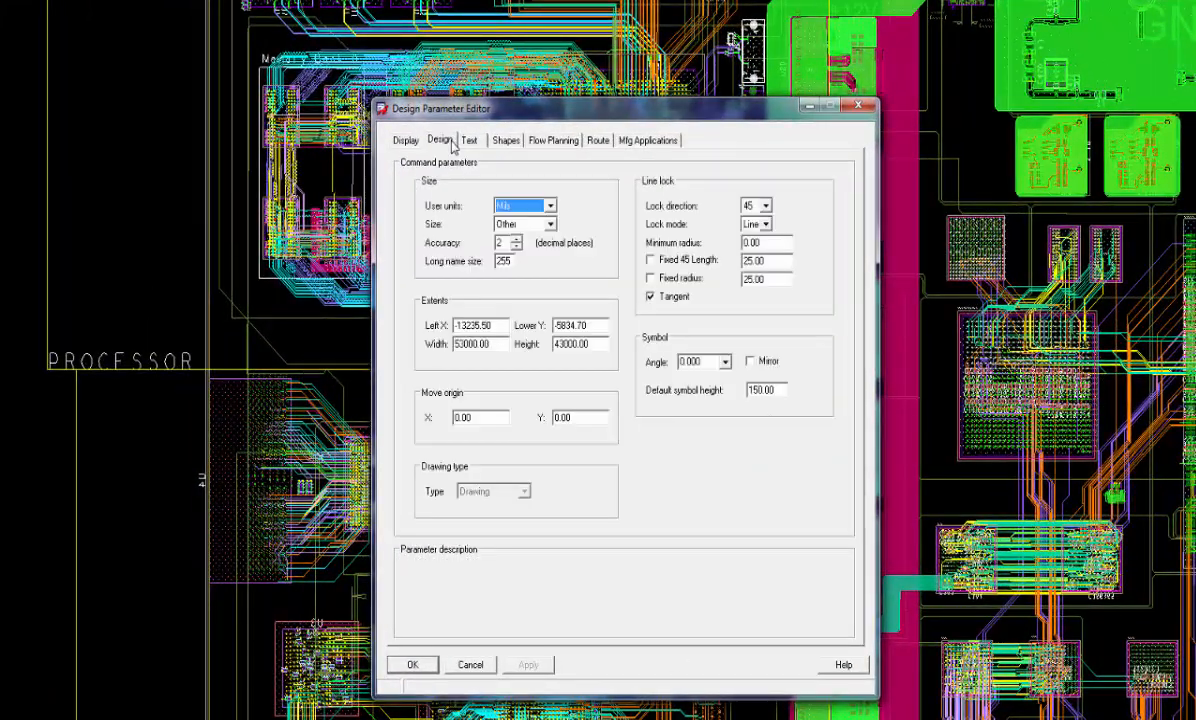
left_click(405, 140)
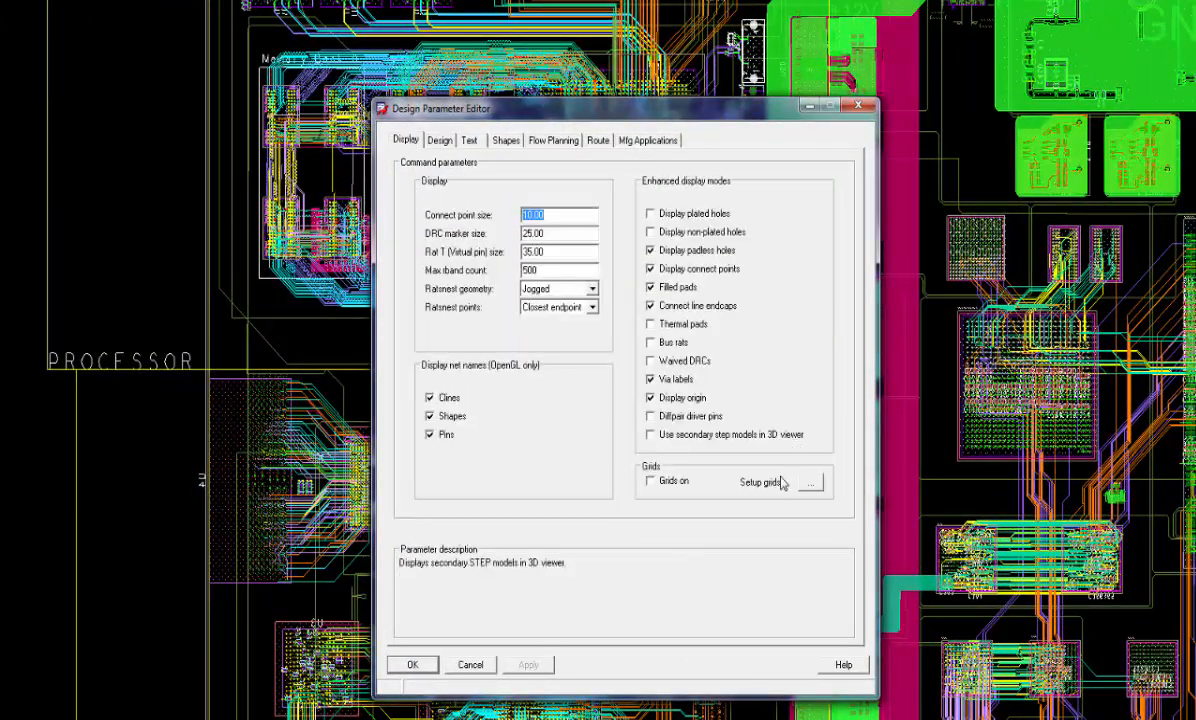